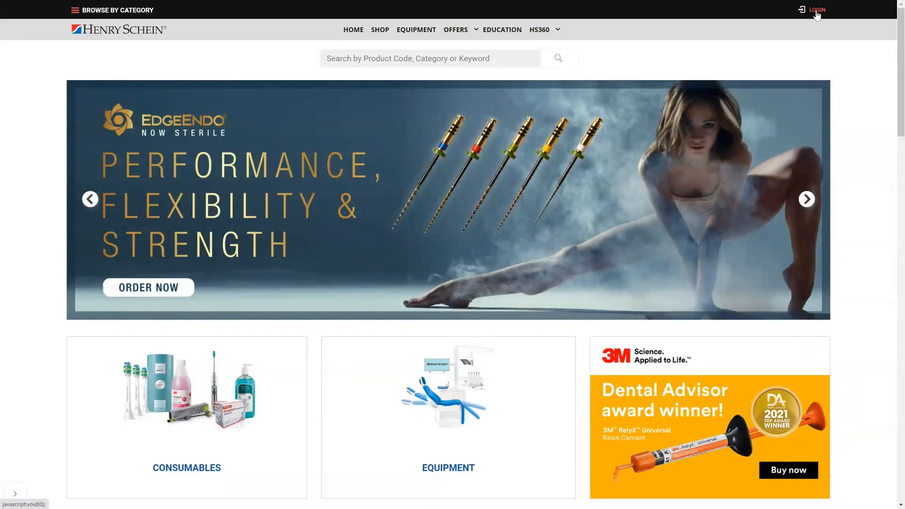
# Bring up the Login for Existing Customers dialog from the top bar.
pyautogui.click(817, 10)
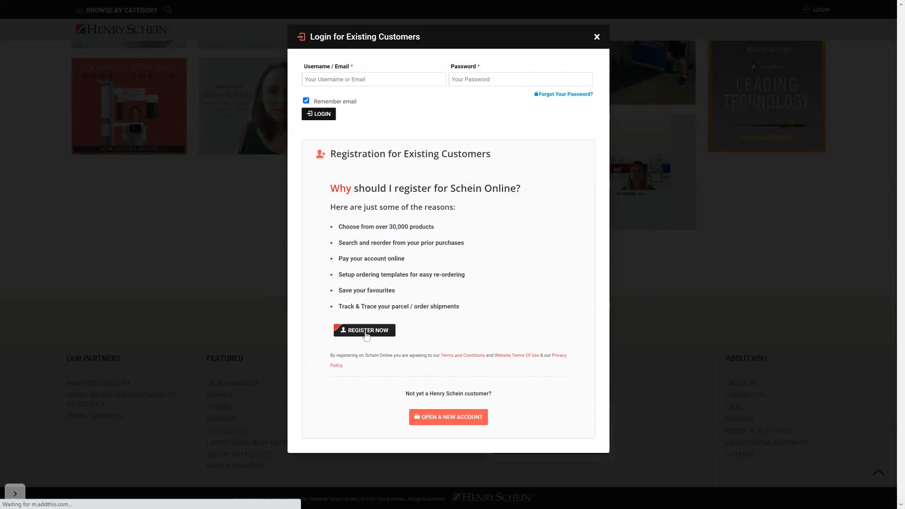
# Review the Schein Online registration form via Register Now and attempt to submit it.
pyautogui.click(364, 330)
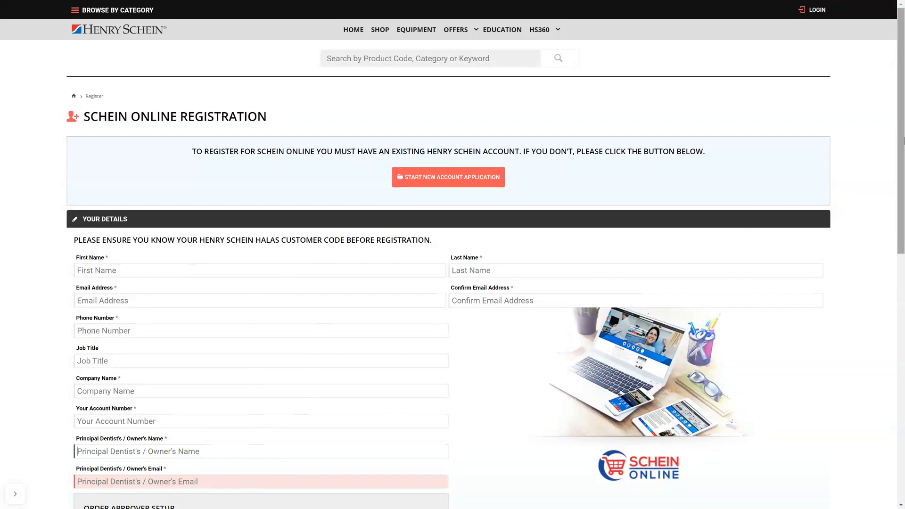
pyautogui.scroll(-3)
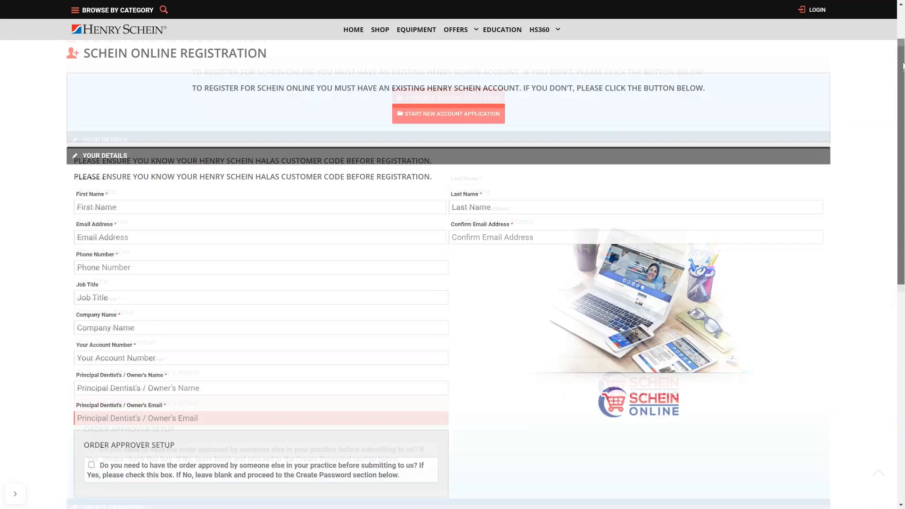
pyautogui.scroll(-3)
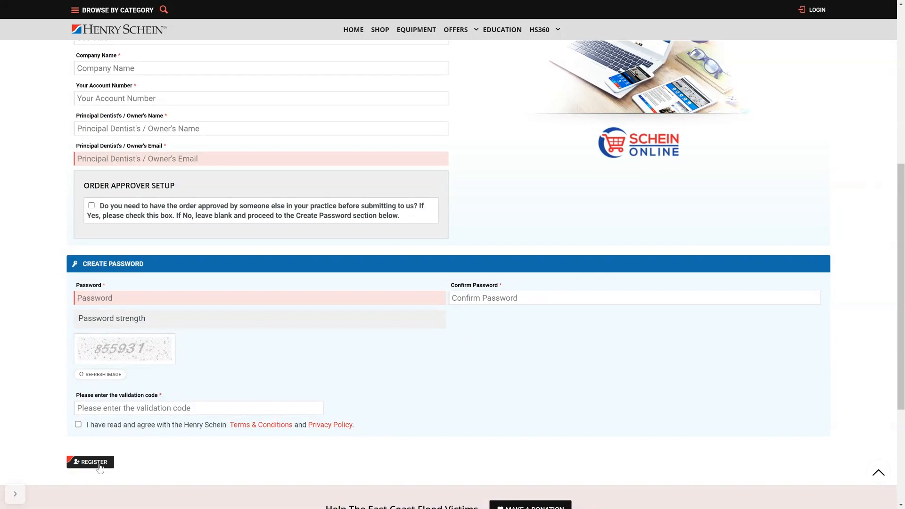
pyautogui.click(90, 462)
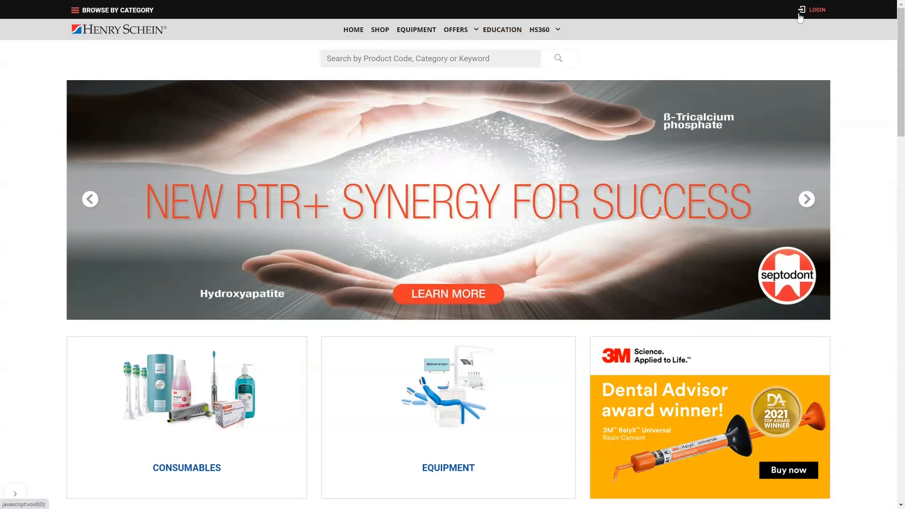
# Start a new 30-day commercial account application from the login dialog.
pyautogui.click(814, 9)
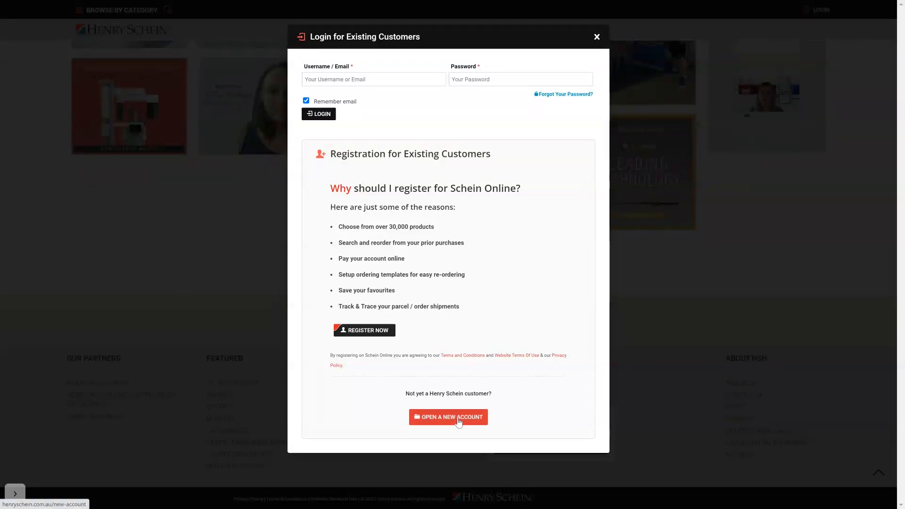
pyautogui.click(447, 417)
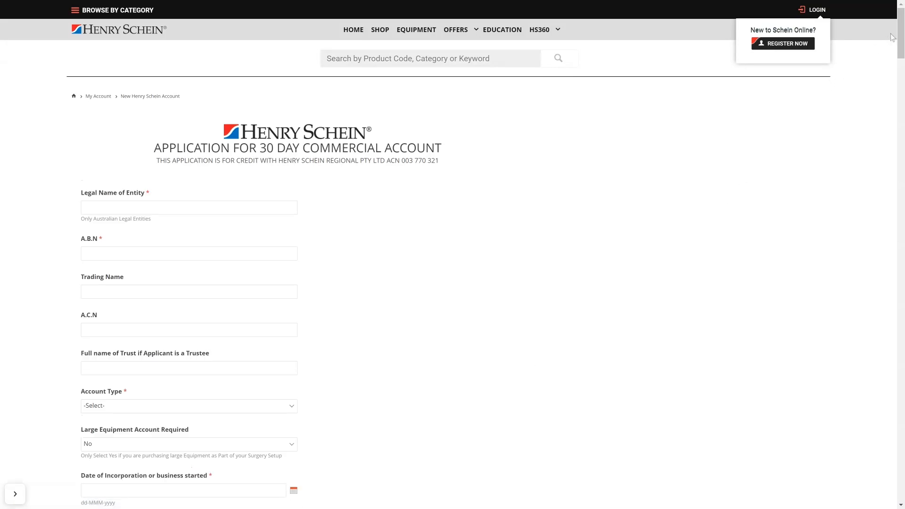
# Browse the application form down through the guarantor details sections.
pyautogui.scroll(-3)
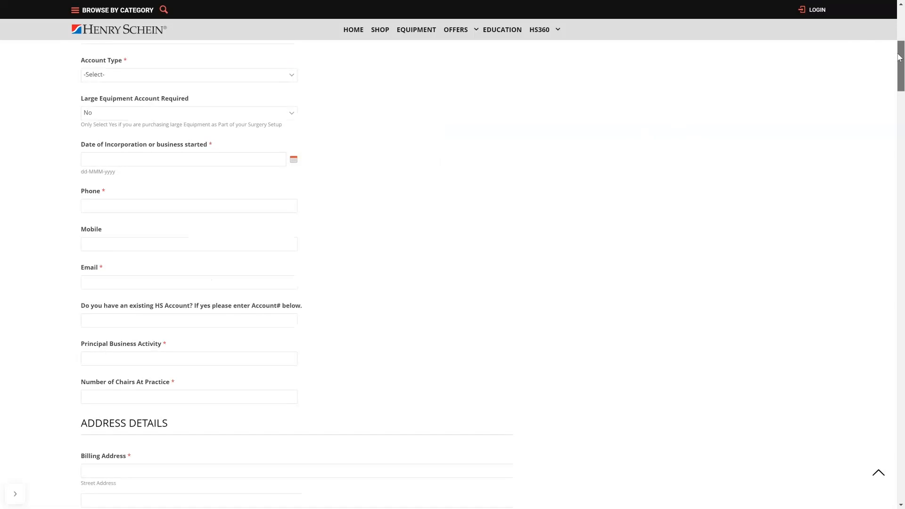
pyautogui.scroll(-3)
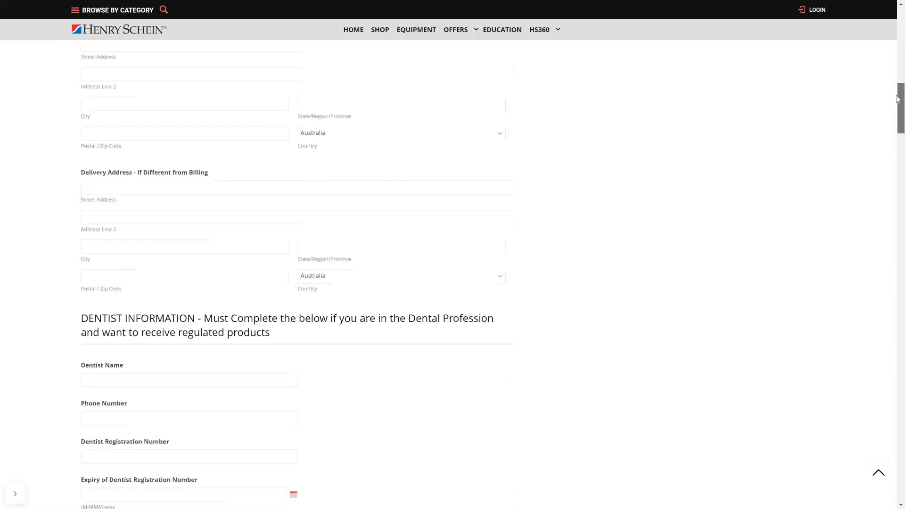
pyautogui.scroll(-3)
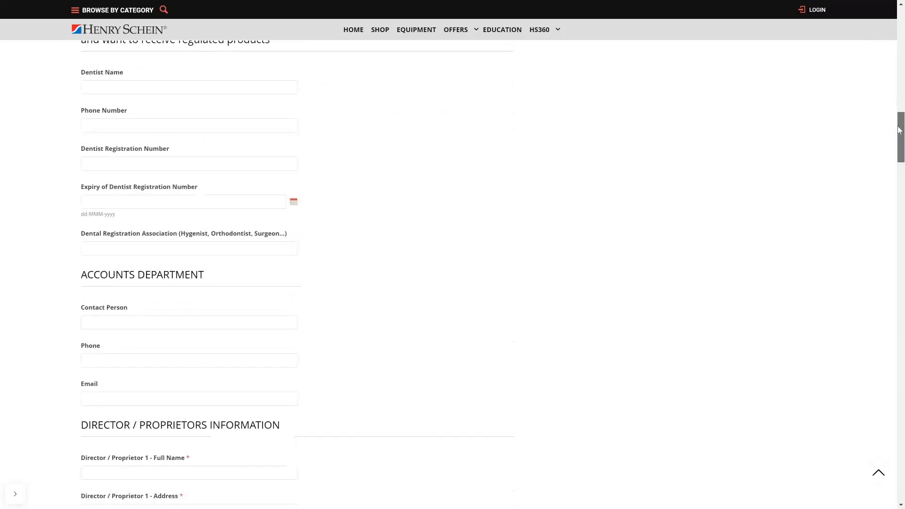
pyautogui.scroll(-3)
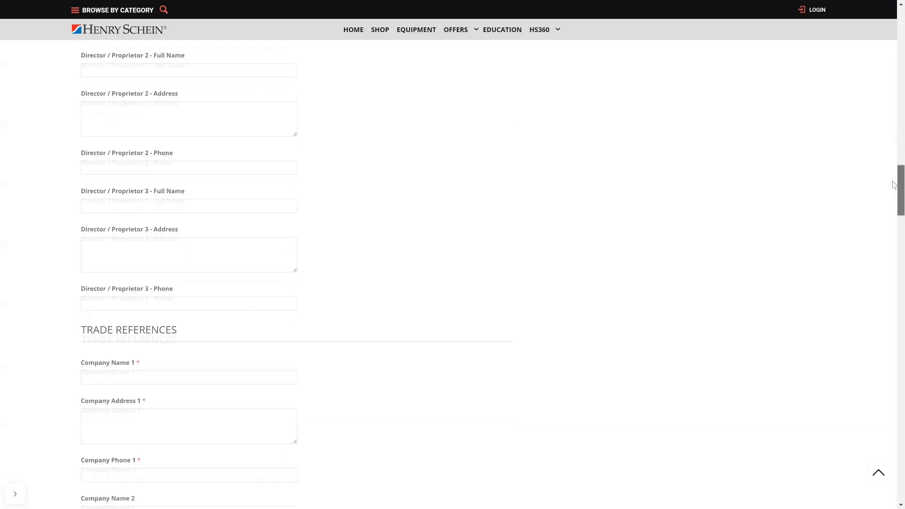
pyautogui.scroll(-3)
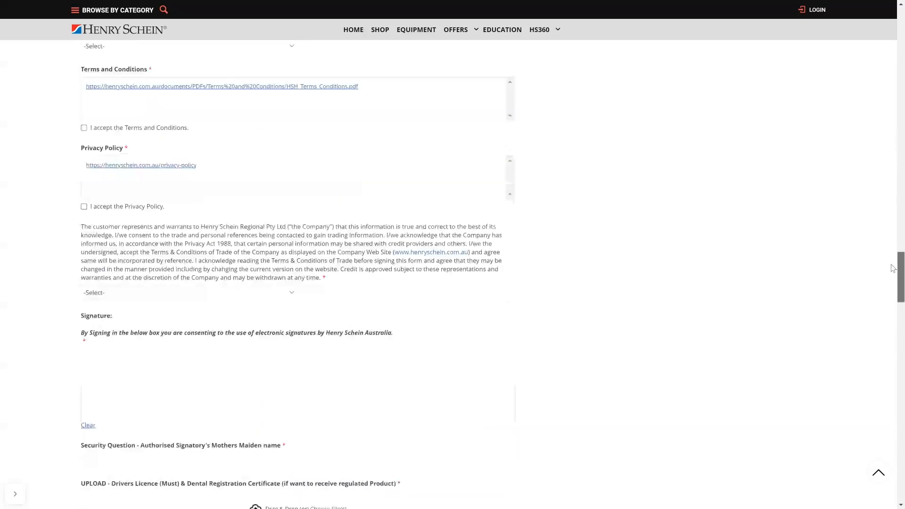
pyautogui.scroll(-3)
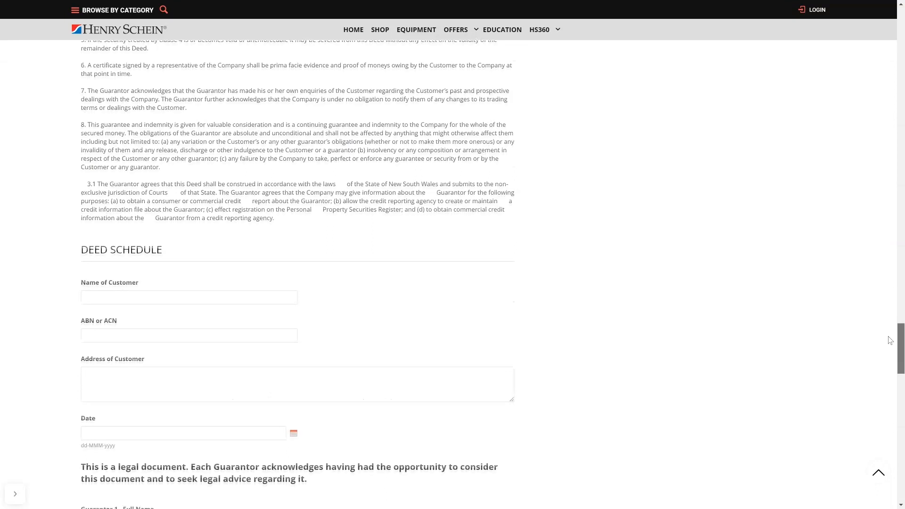
pyautogui.scroll(-3)
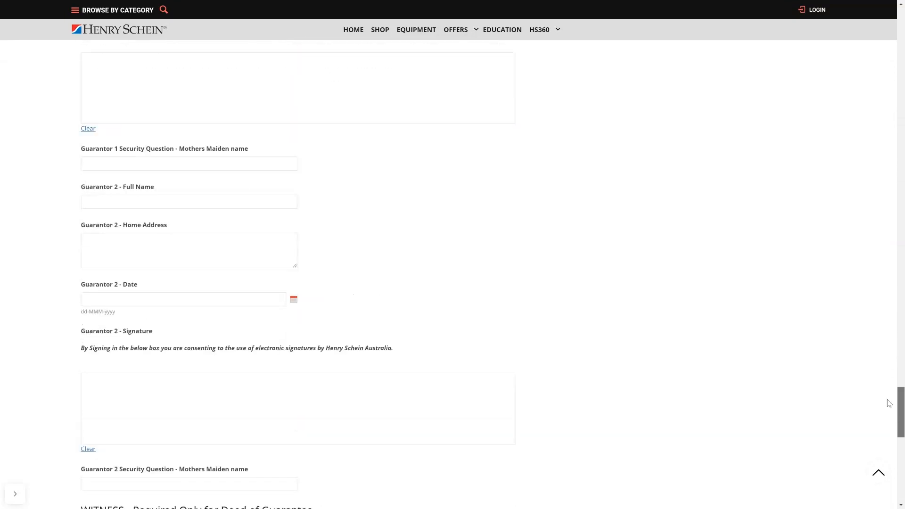
pyautogui.scroll(-3)
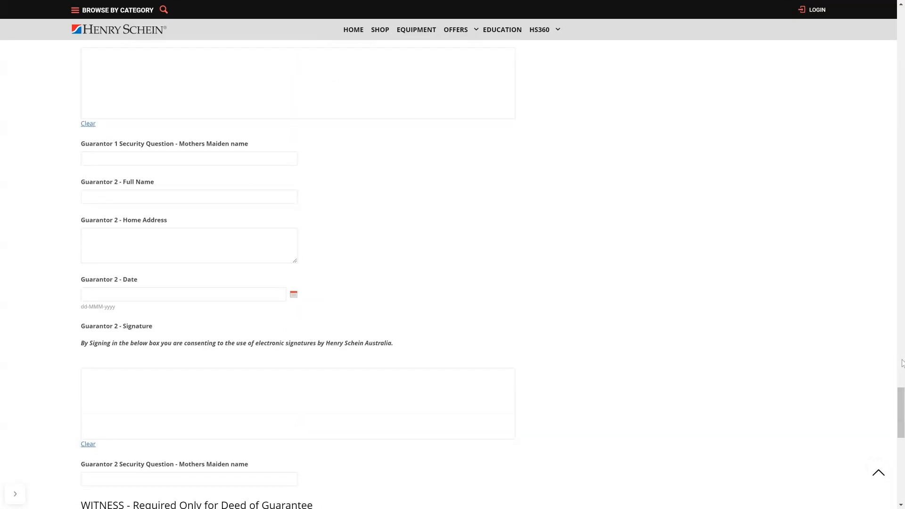